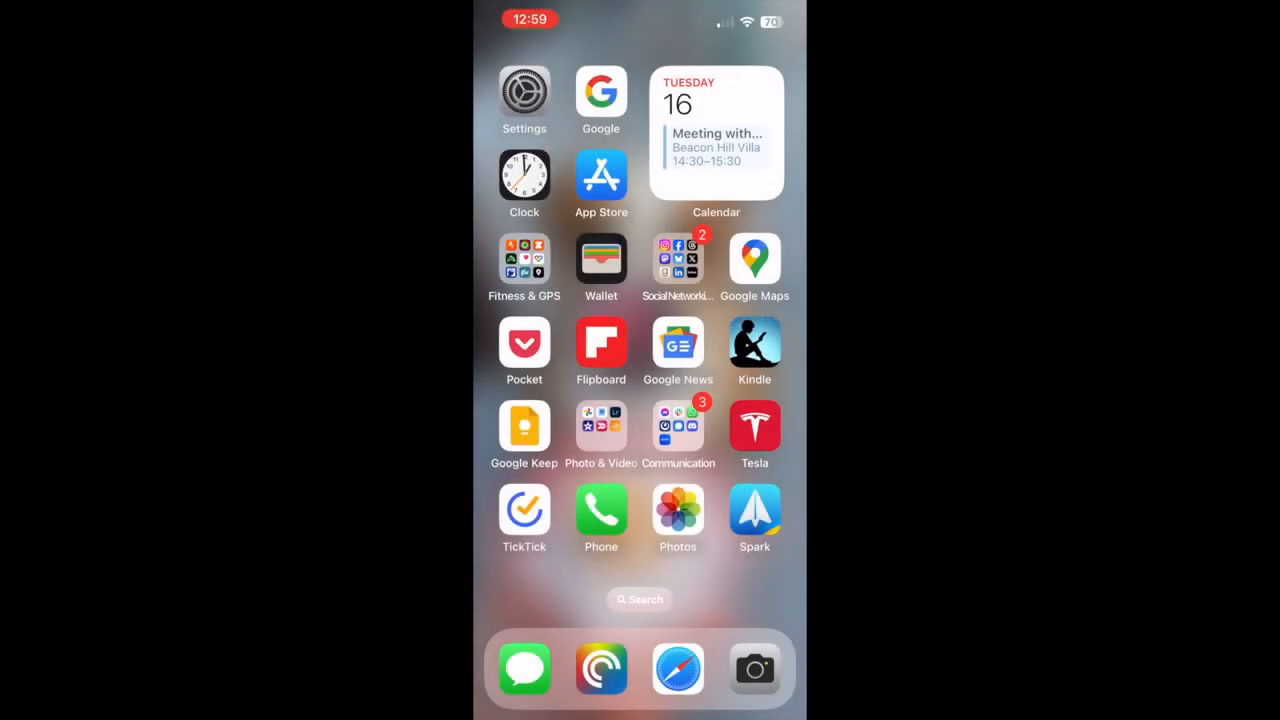
Step: Launch the App Store from the Home Screen
left_click(601, 175)
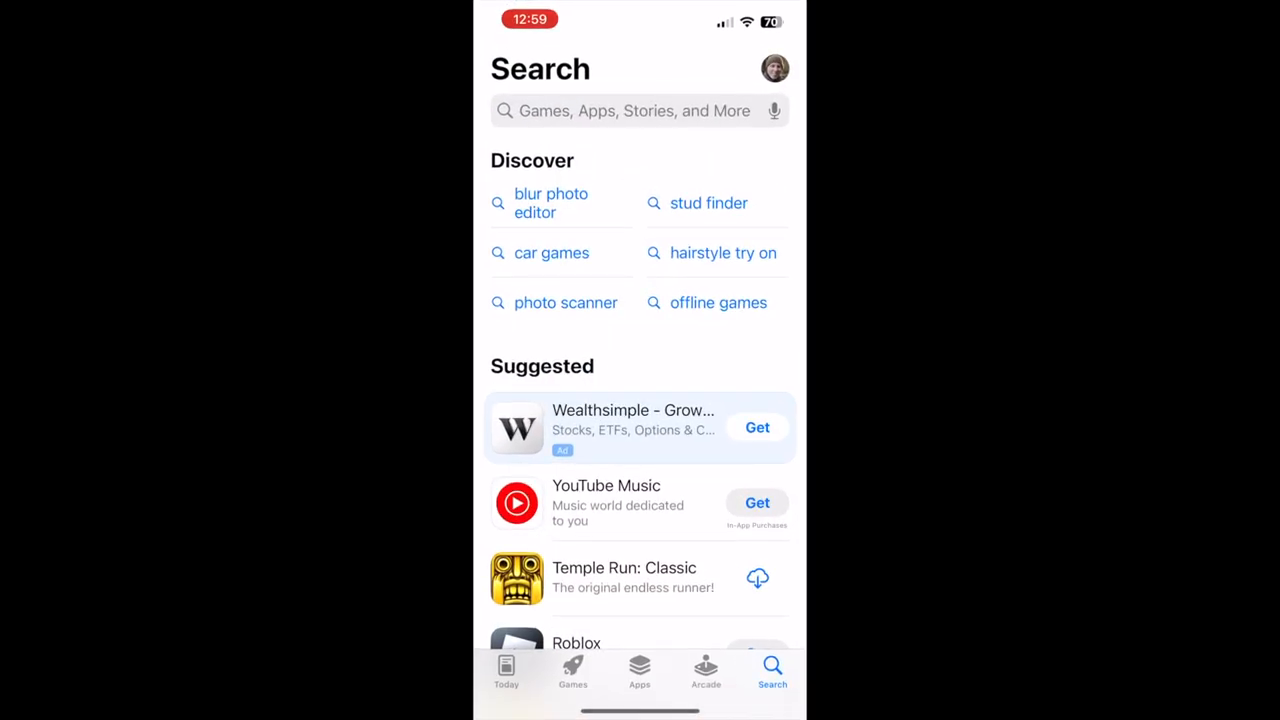
Step: Search the App Store for 'teams' using the suggestion from typing 'tea'
left_click(630, 110)
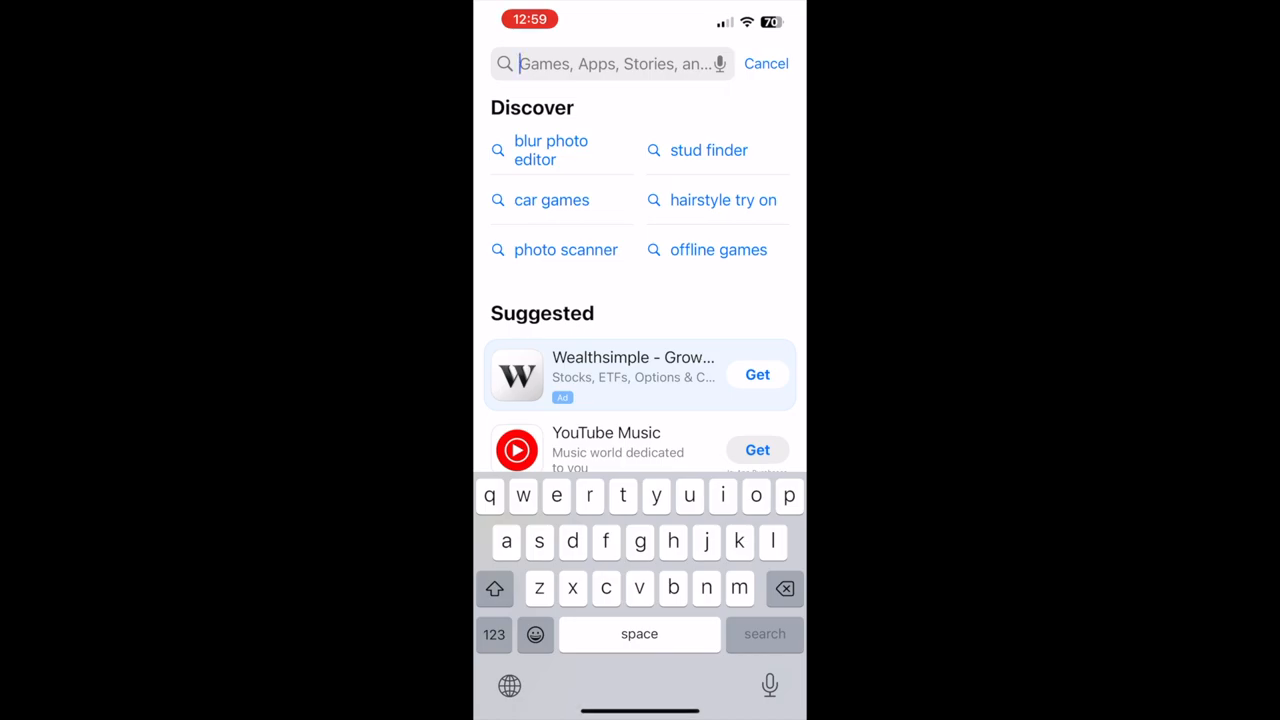
type("tea")
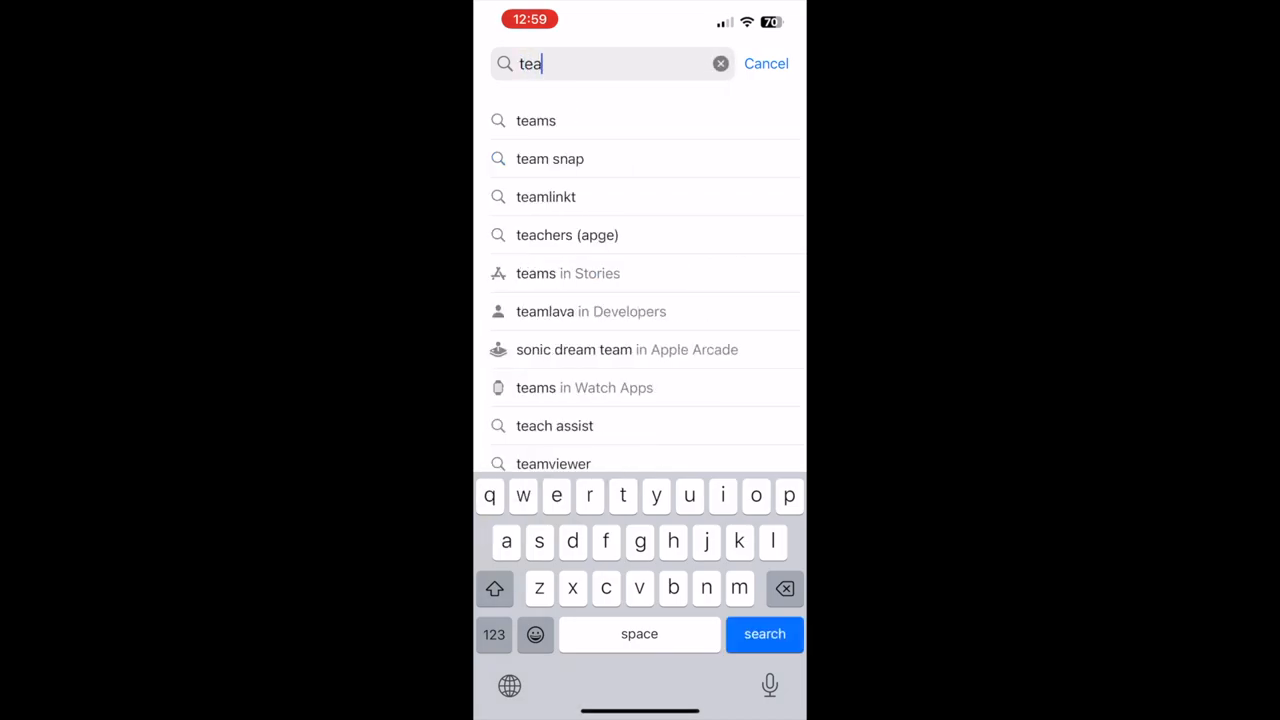
left_click(536, 120)
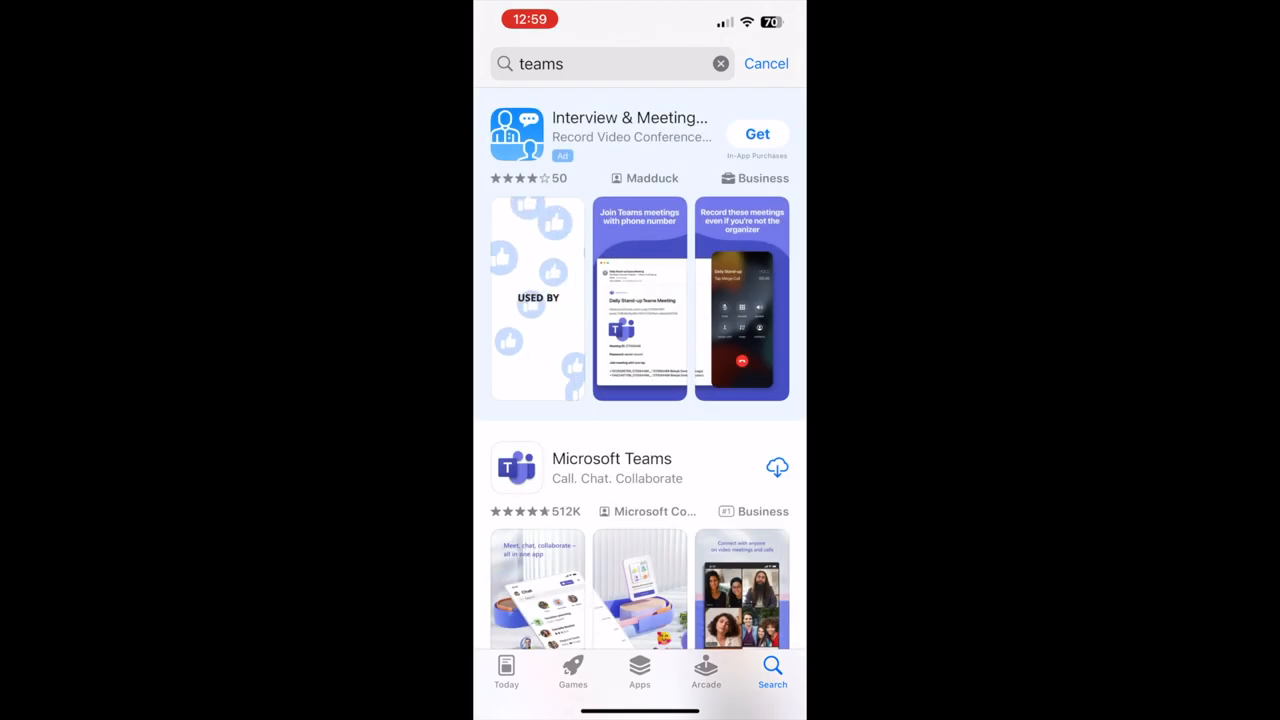
Step: Download Microsoft Teams from the search results
scroll("down", 3)
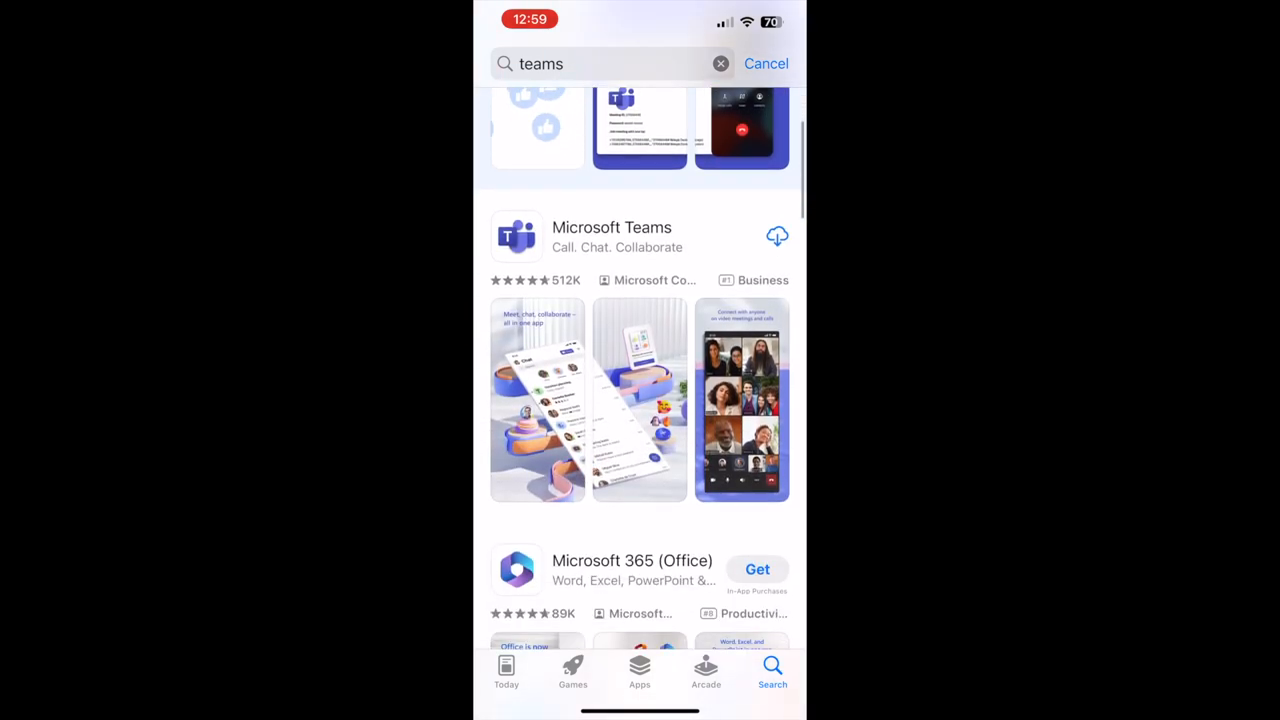
left_click(777, 236)
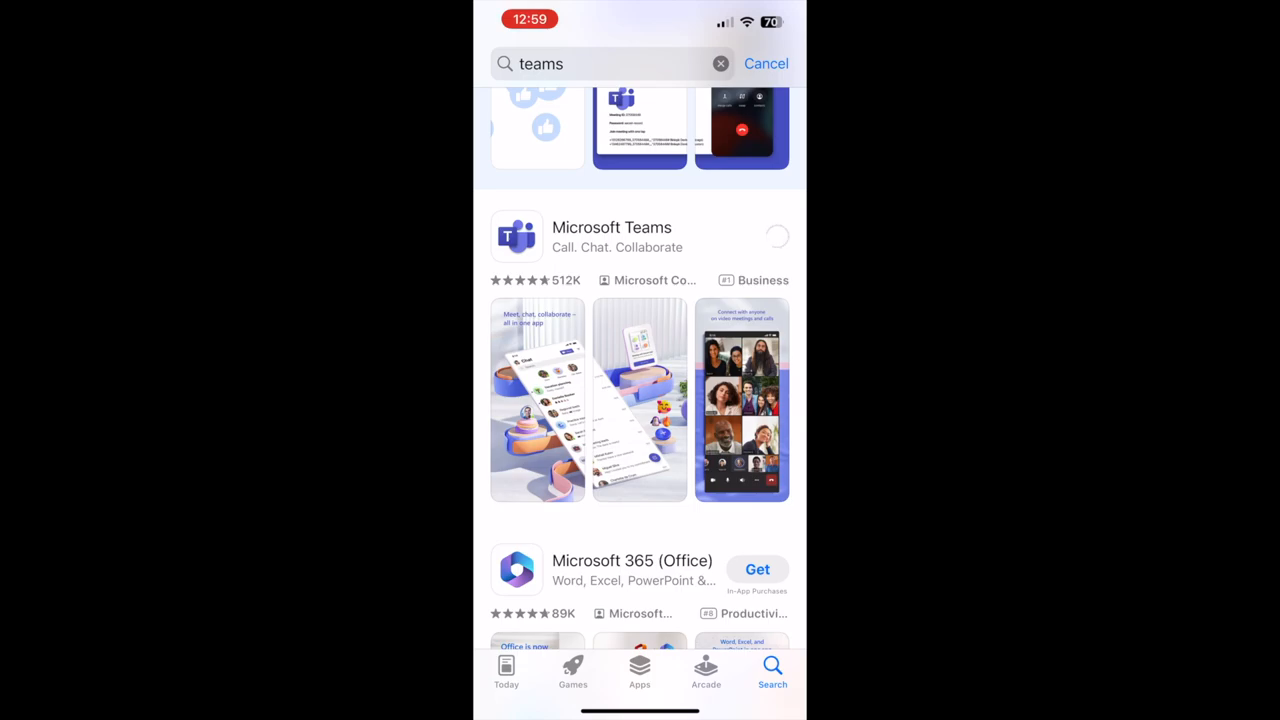
left_click(777, 236)
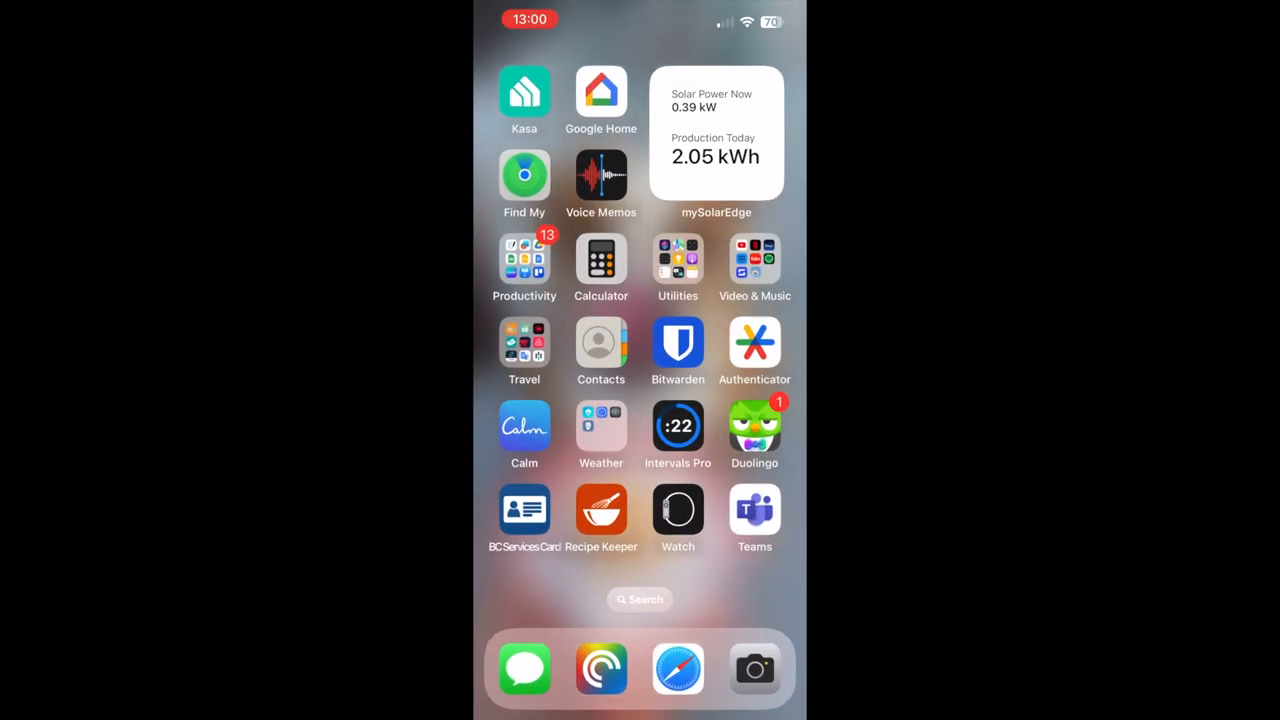
Step: Launch the newly installed Microsoft Teams app from the Home Screen
left_click(754, 510)
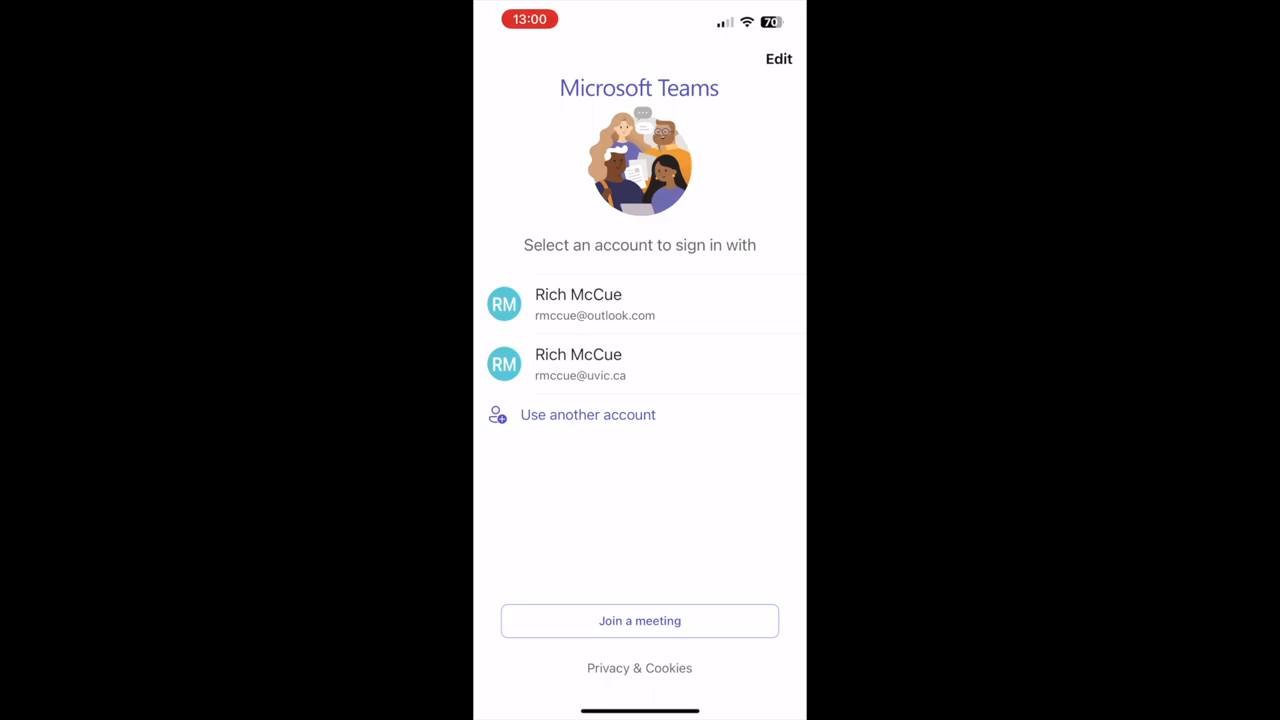
Step: Sign in with another account, entering the UVic email address and continuing
left_click(587, 414)
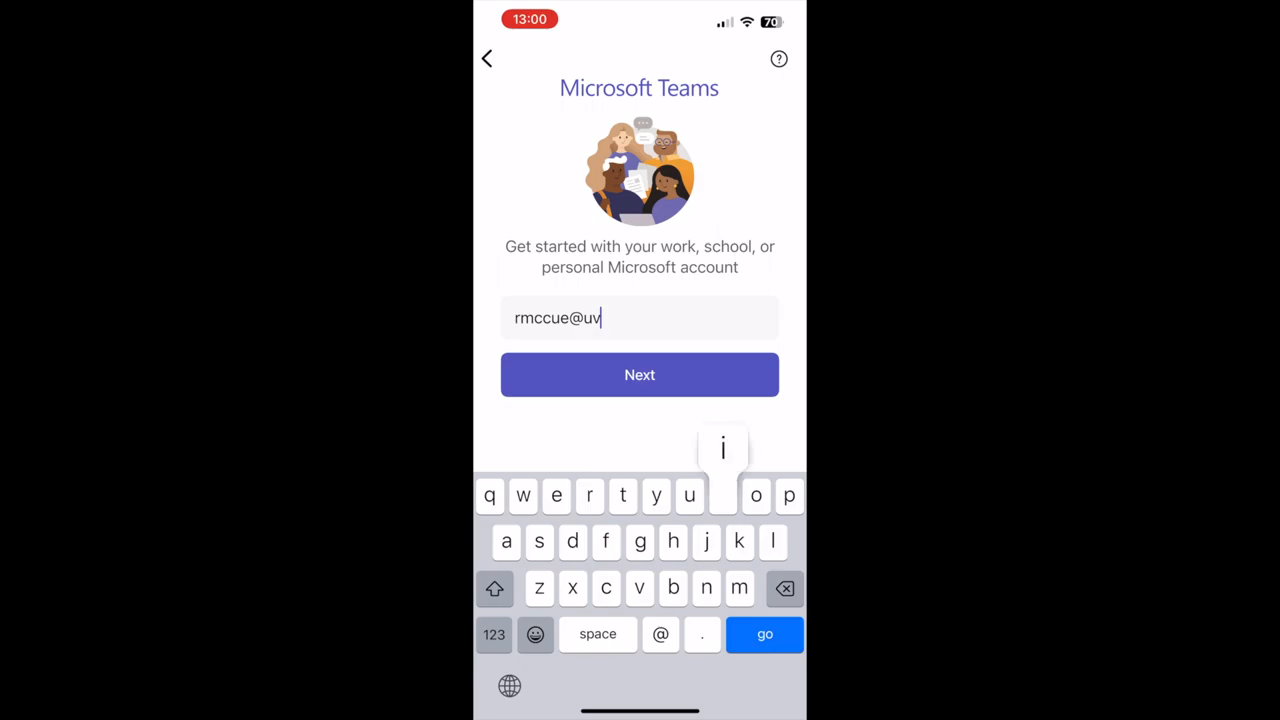
type("ic.ca")
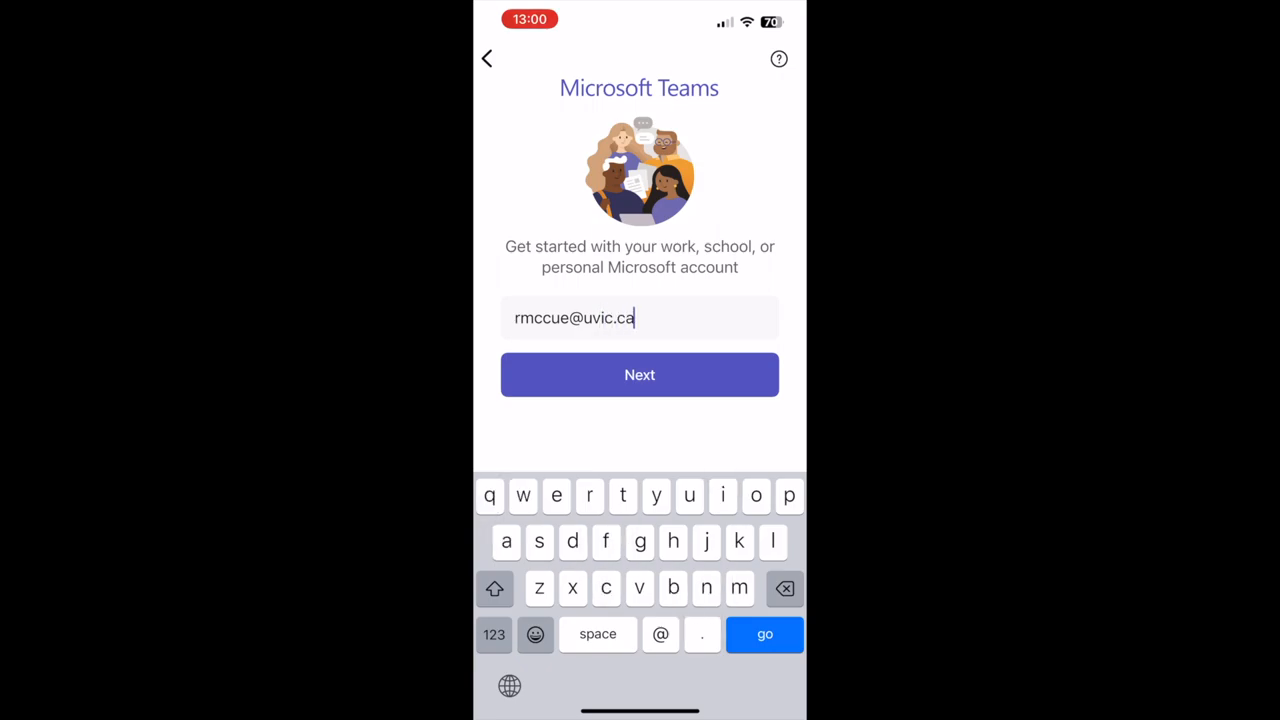
left_click(639, 374)
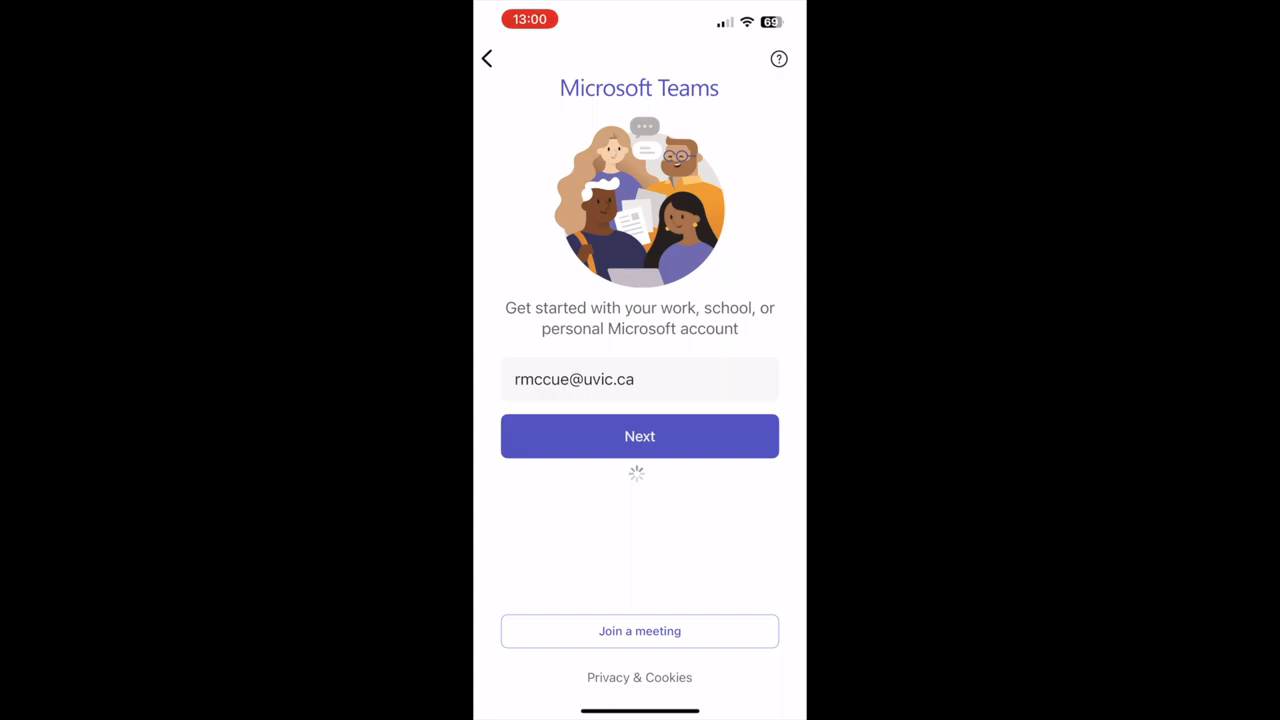
left_click(639, 436)
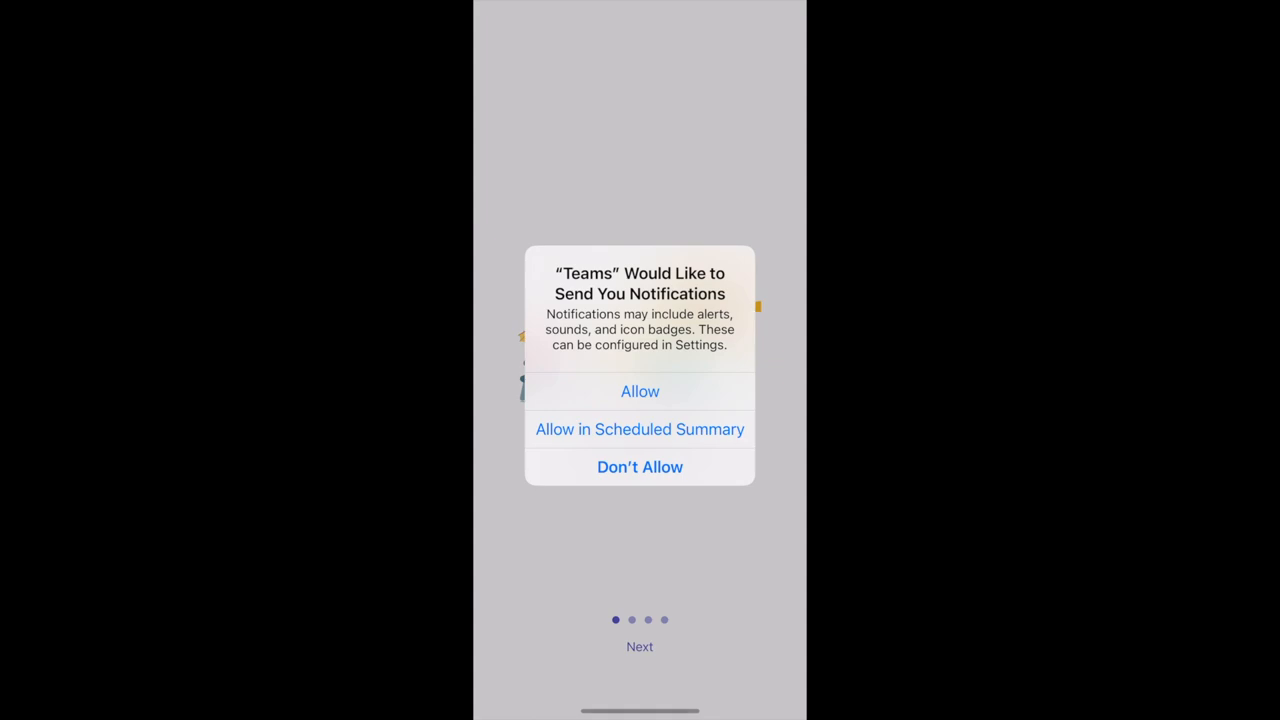
Step: Answer the Notifications and Microphone permission prompts
left_click(639, 391)
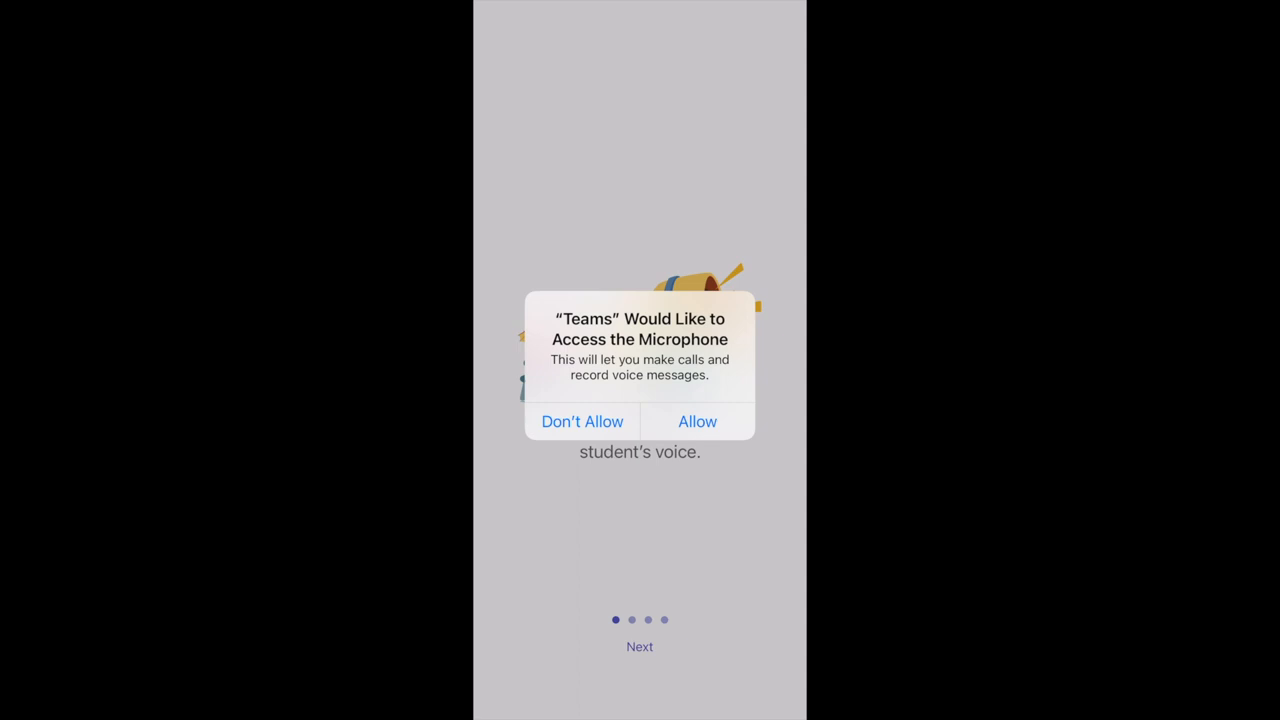
left_click(697, 421)
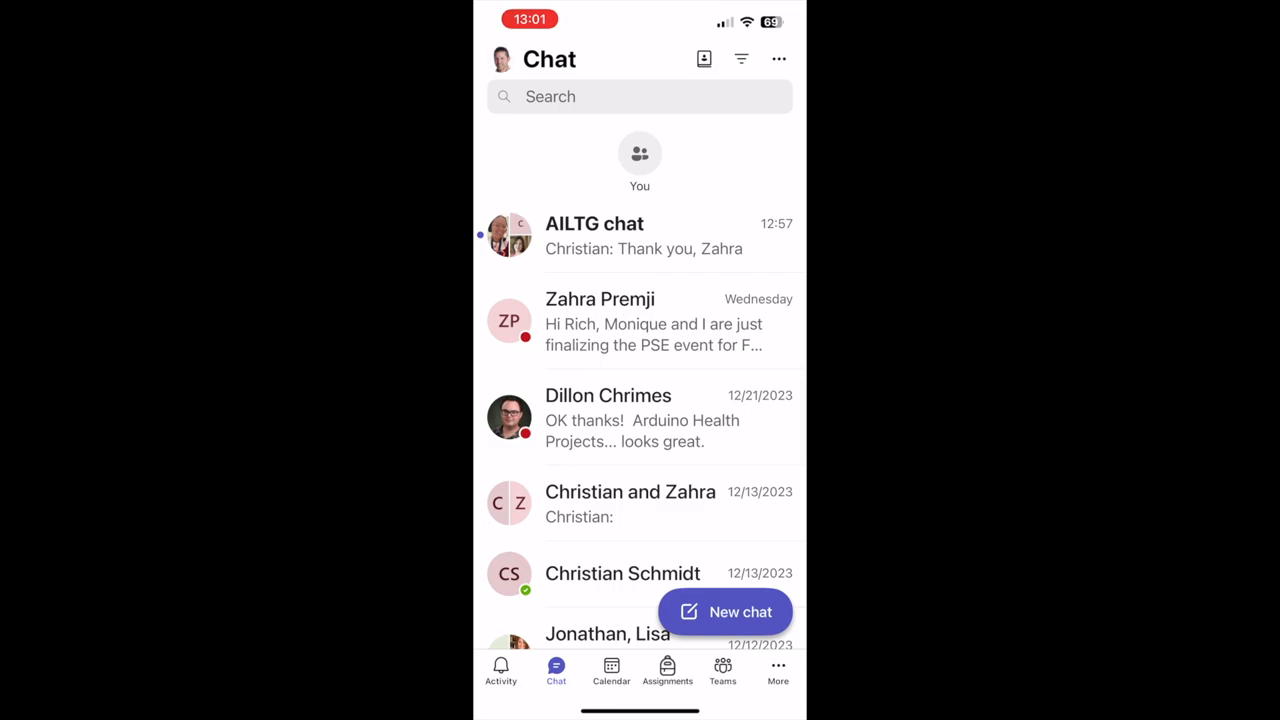
Step: Open the Spring 2024 NURS 521 A03 (22488) team from the Teams tab
left_click(722, 670)
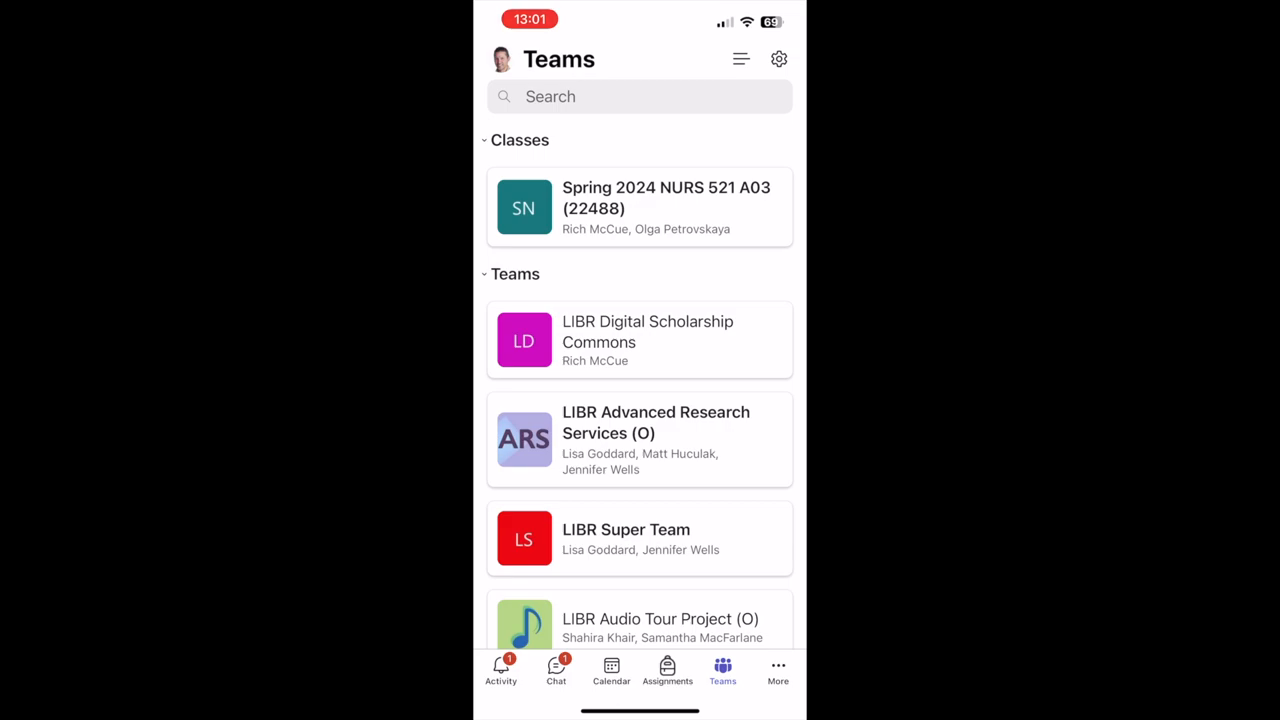
left_click(640, 207)
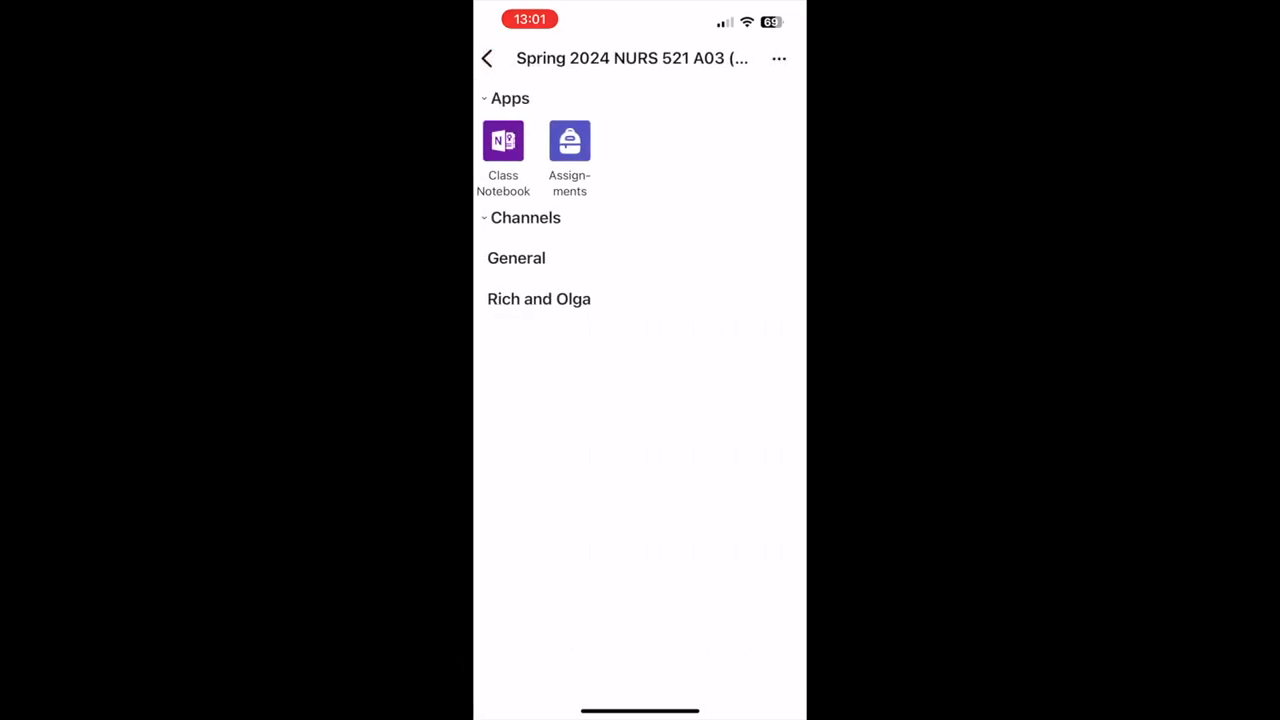
left_click(516, 258)
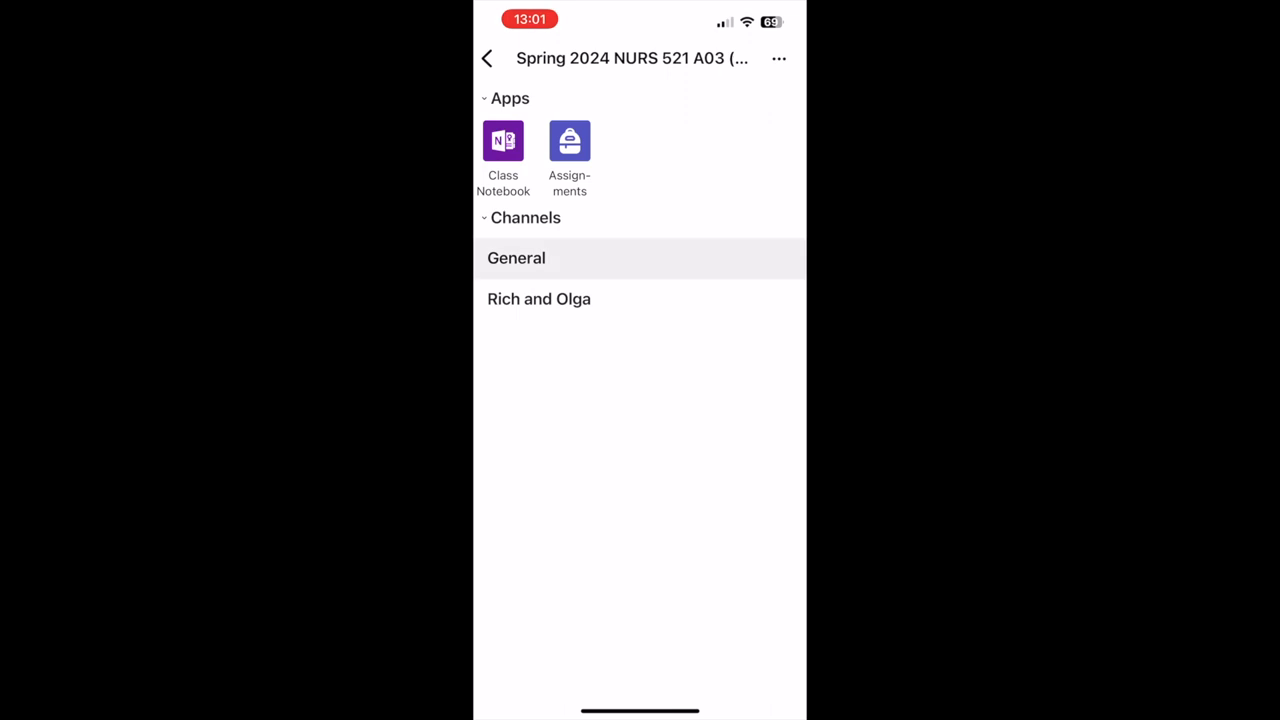
left_click(516, 257)
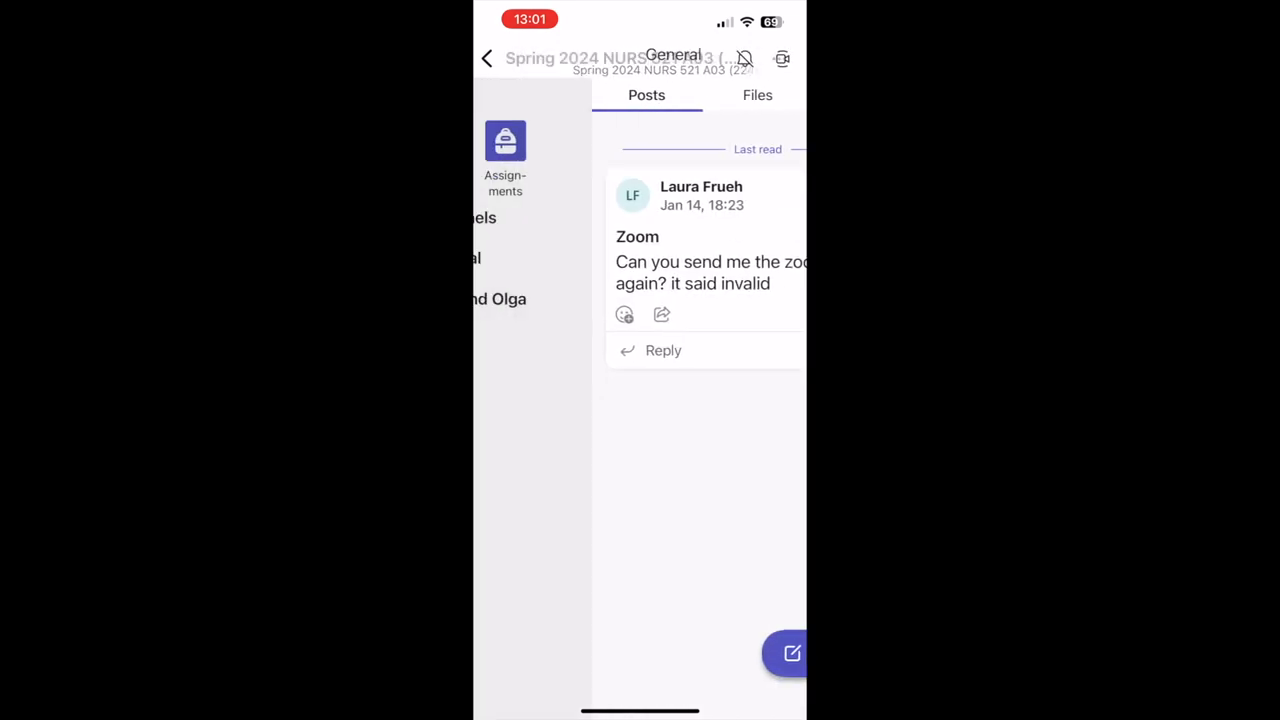
left_click(505, 160)
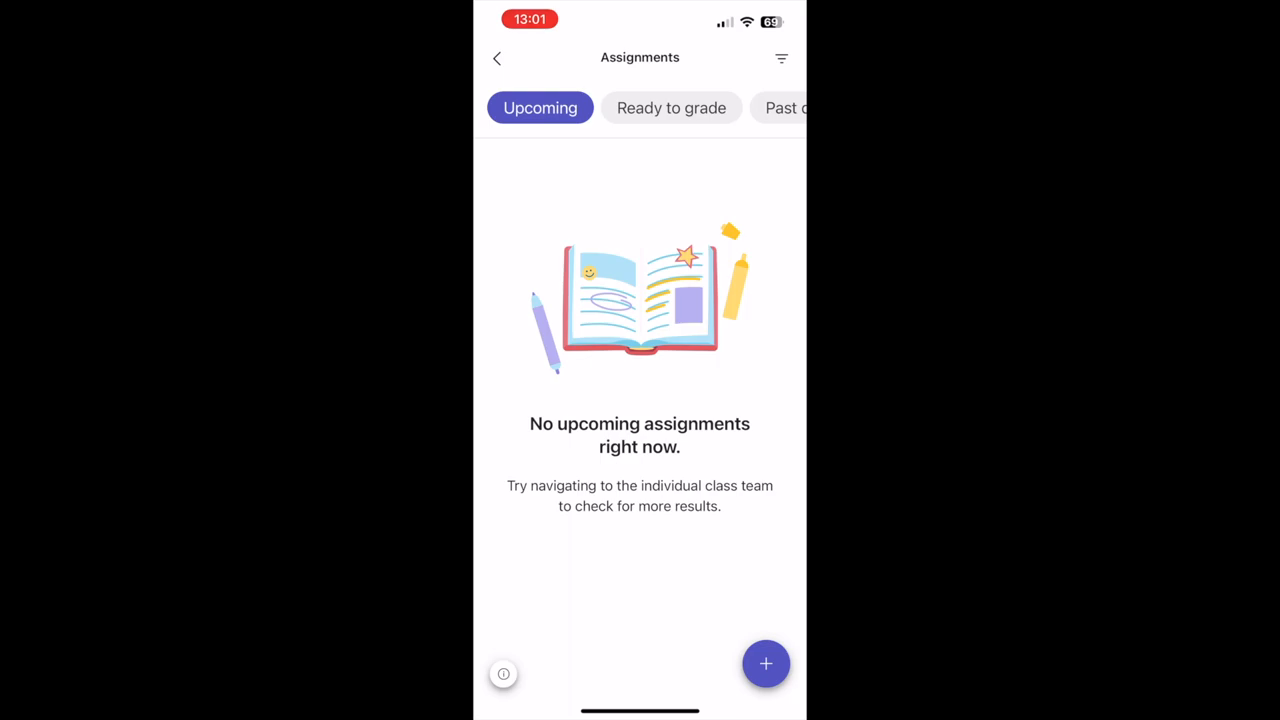
left_click(497, 57)
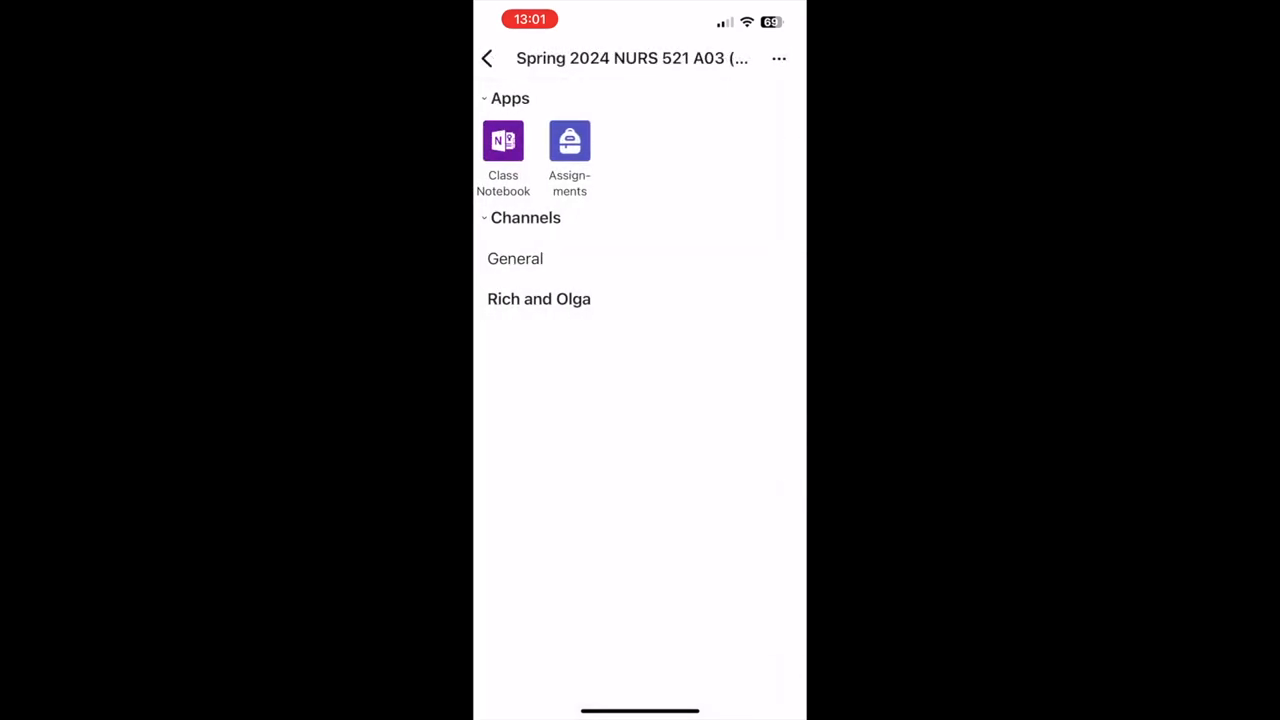